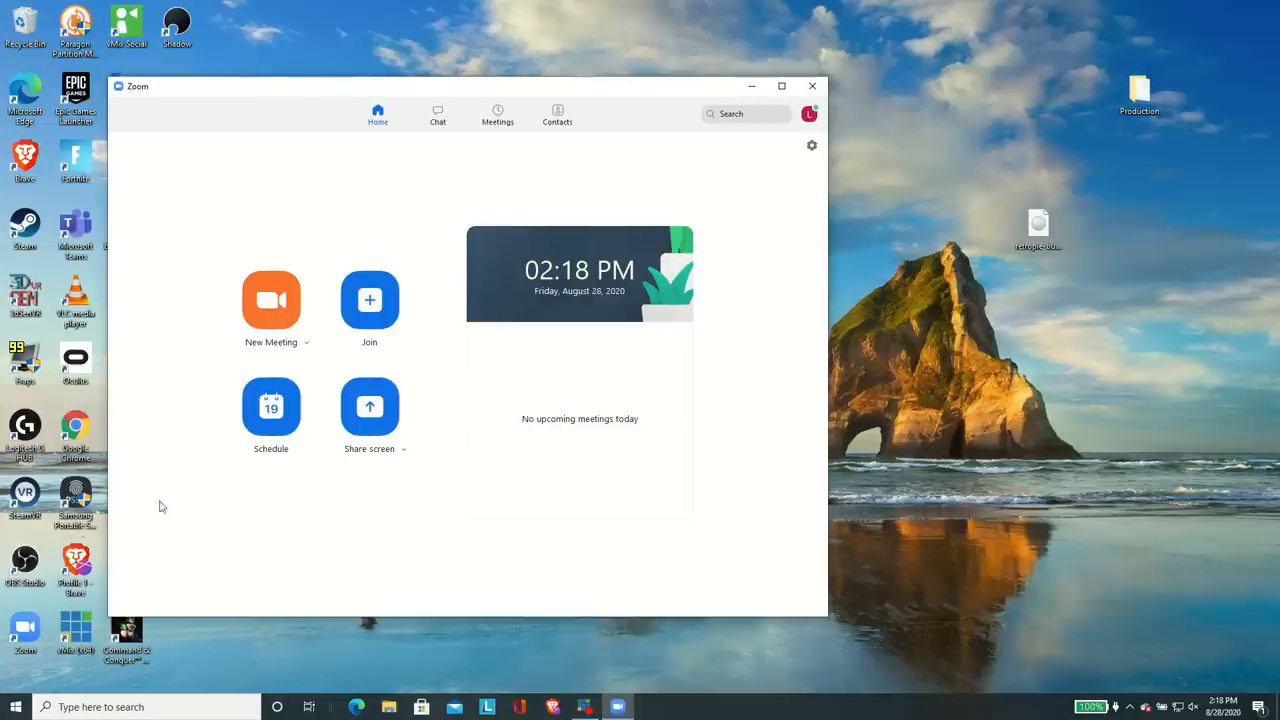
pyautogui.moveTo(820, 152)
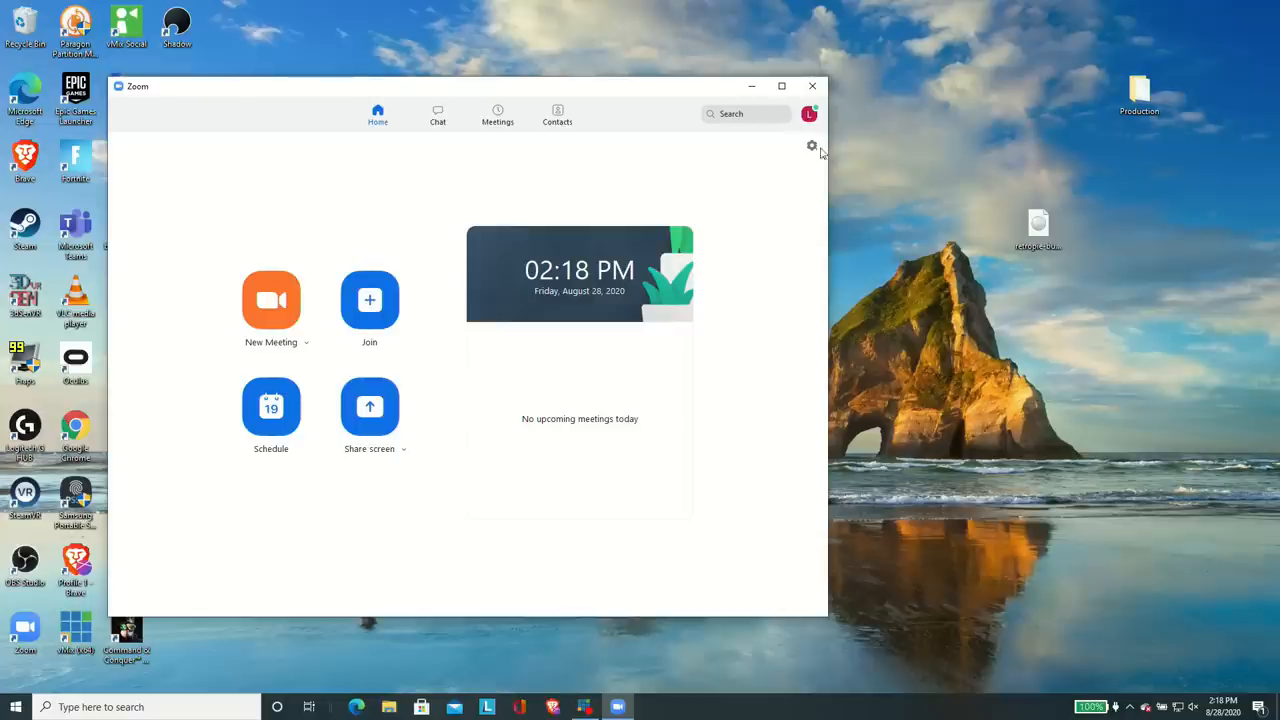
# Open Zoom's Video settings and expand the Camera list showing USB Video.
pyautogui.click(812, 145)
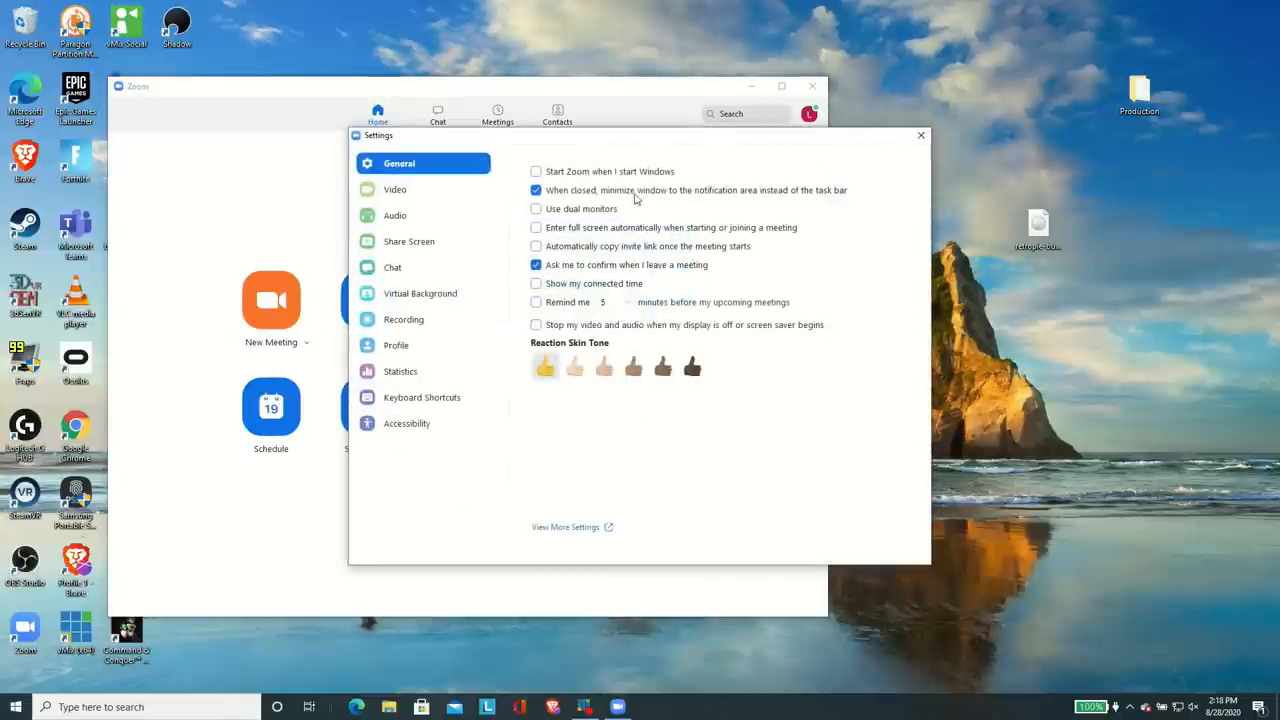
pyautogui.click(395, 189)
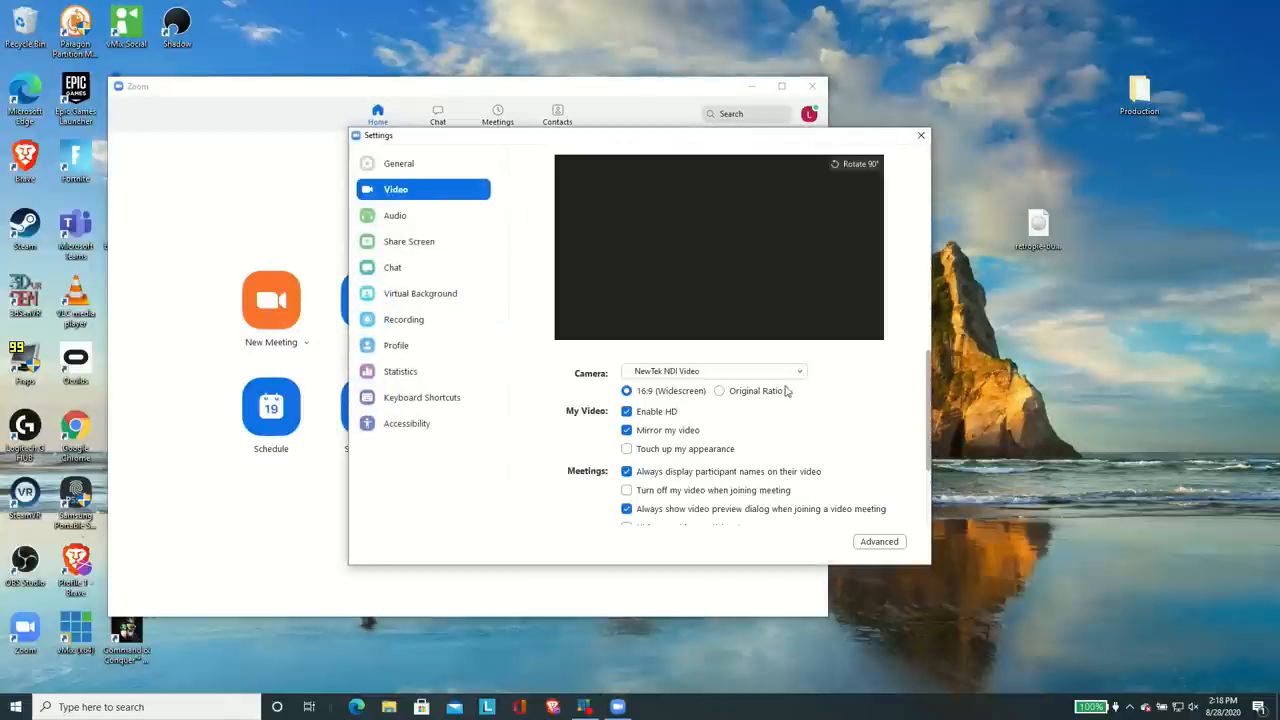
pyautogui.click(715, 371)
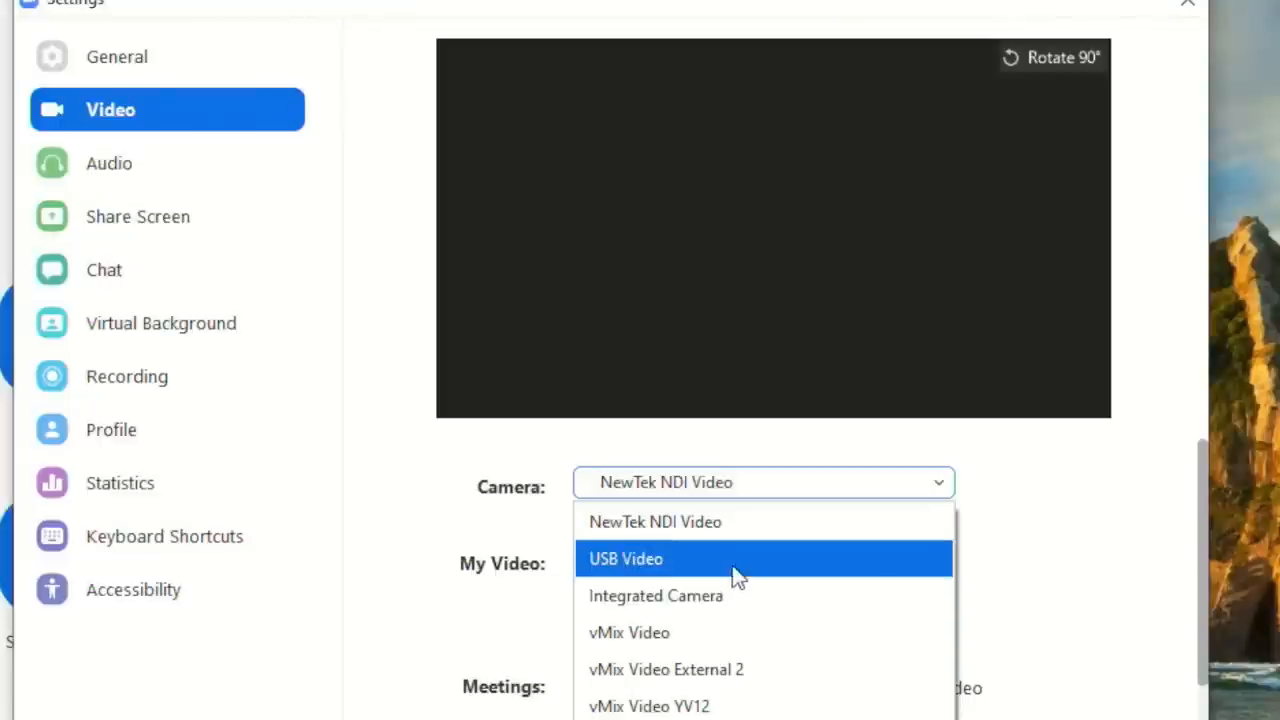
pyautogui.moveTo(738, 583)
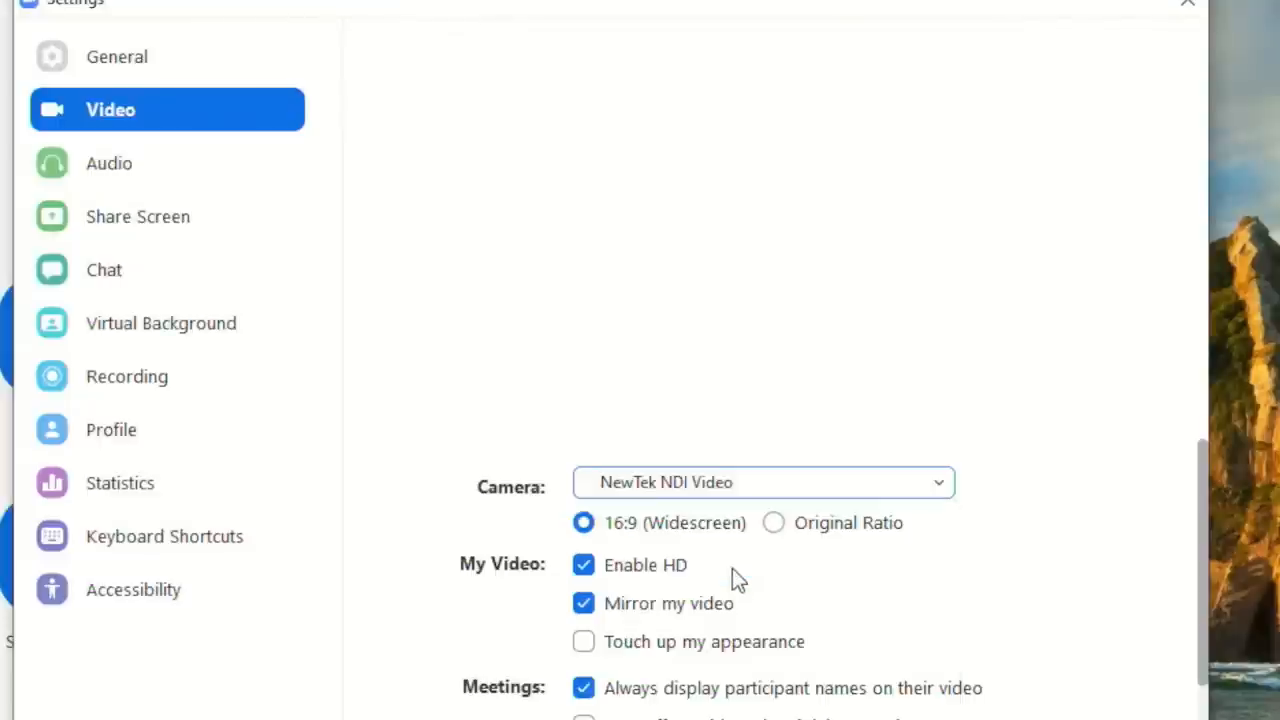
# Select USB Video as Zoom's camera to show the adapter's picture.
pyautogui.click(762, 482)
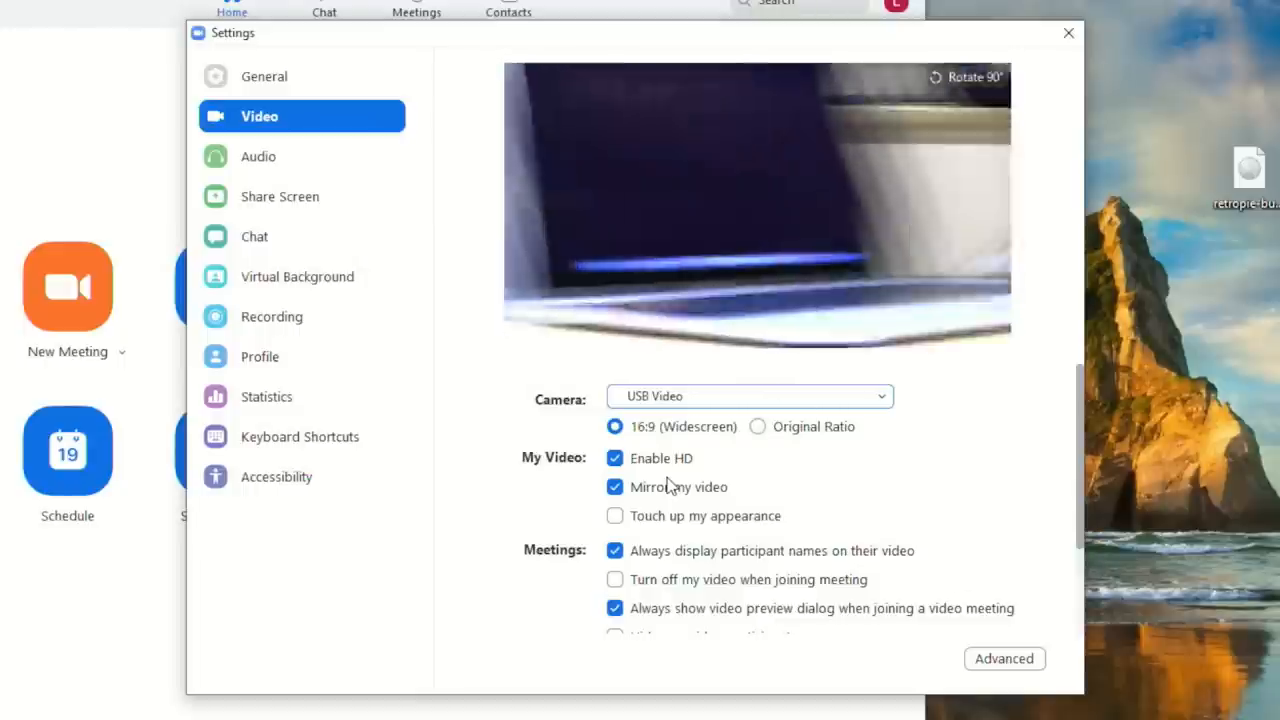
# Reopen the Camera list and pick the other USB Video entry.
pyautogui.click(748, 395)
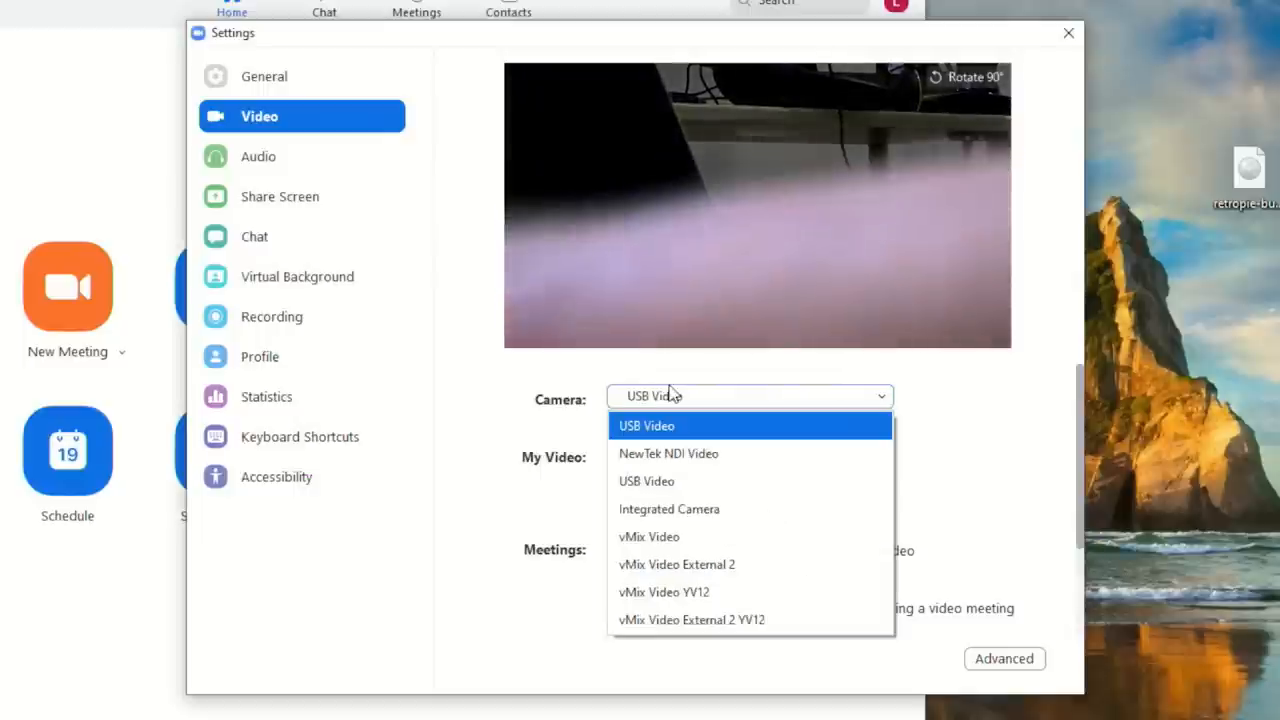
pyautogui.click(647, 425)
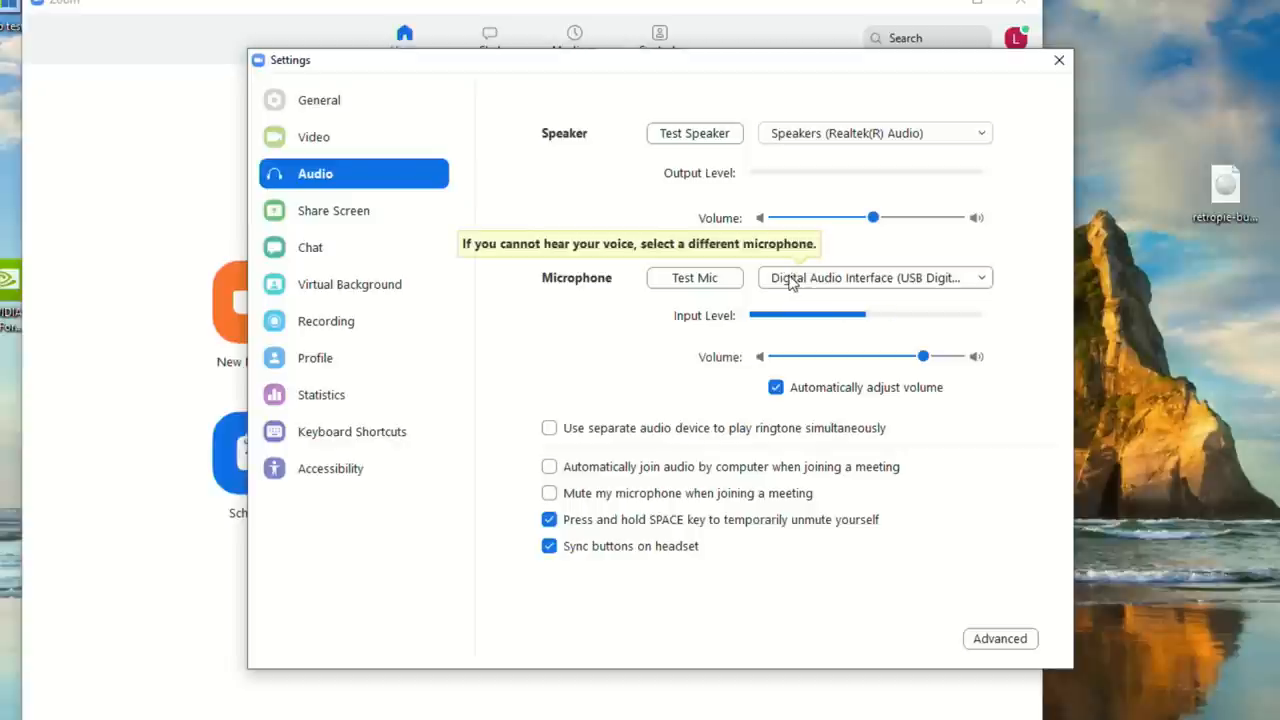
pyautogui.moveTo(694, 277)
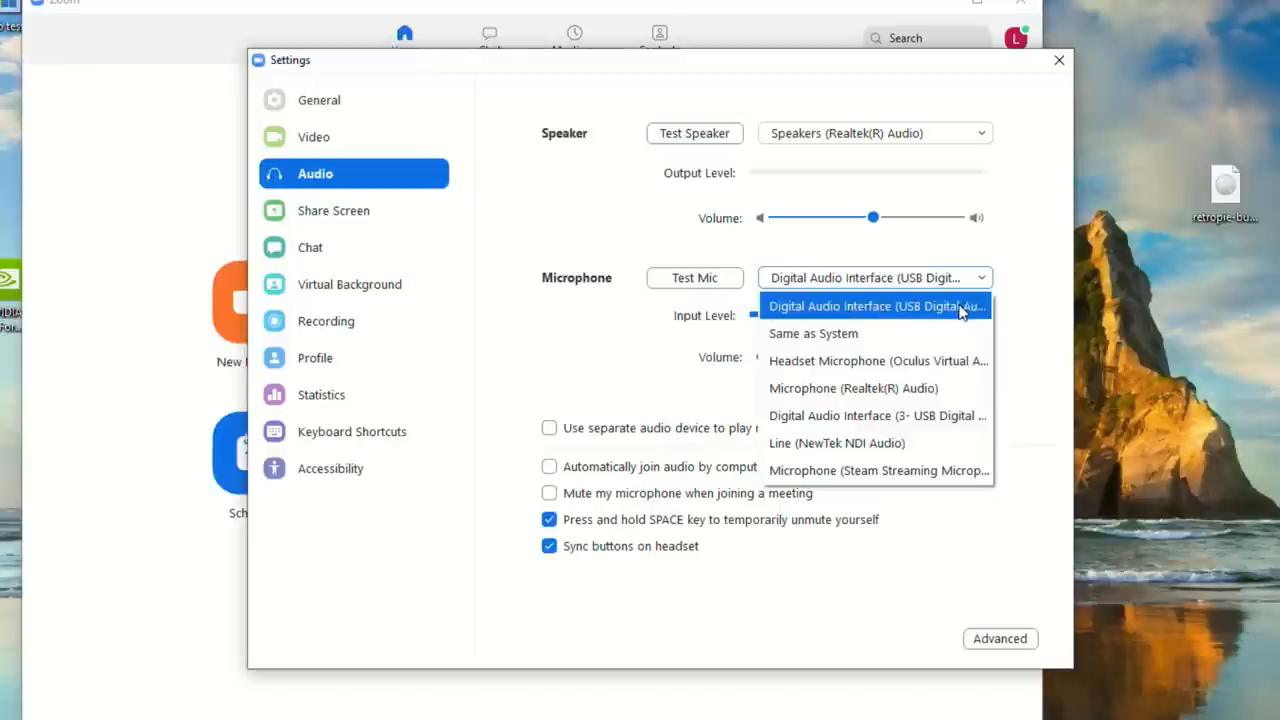
# Set Digital Audio Interface (USB) as microphone and run Test Mic to check levels.
pyautogui.click(875, 306)
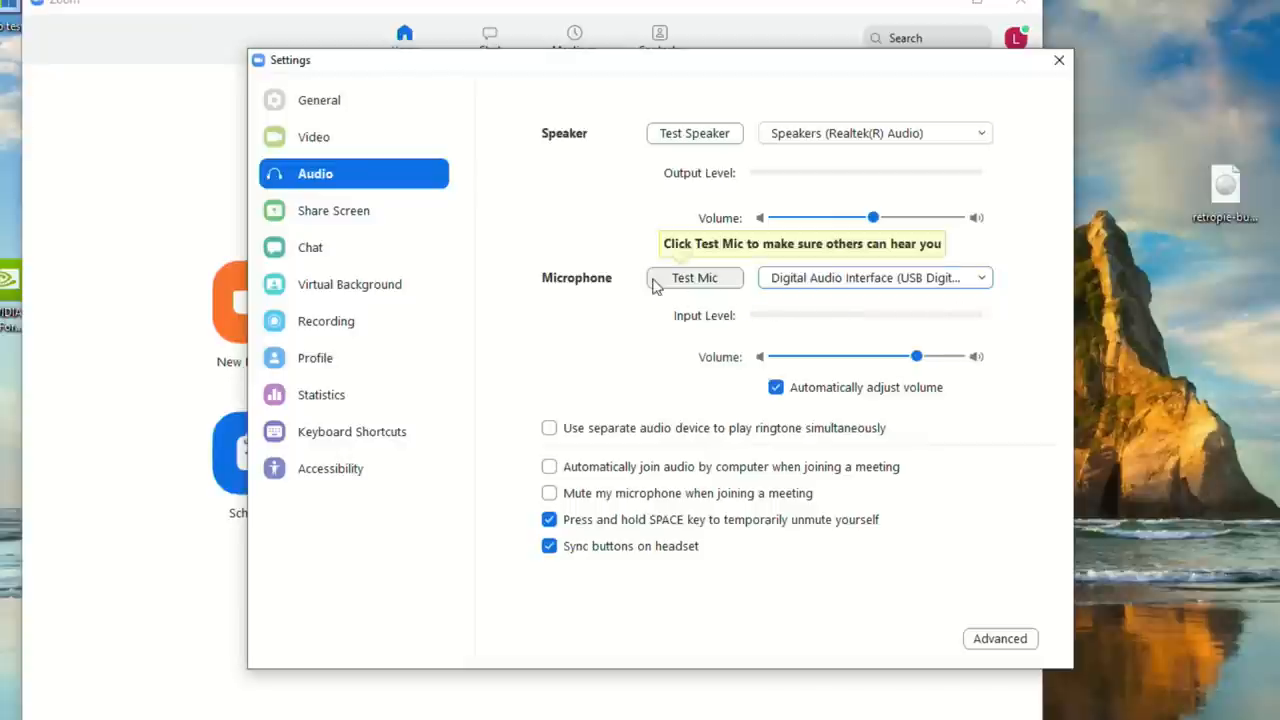
pyautogui.click(694, 277)
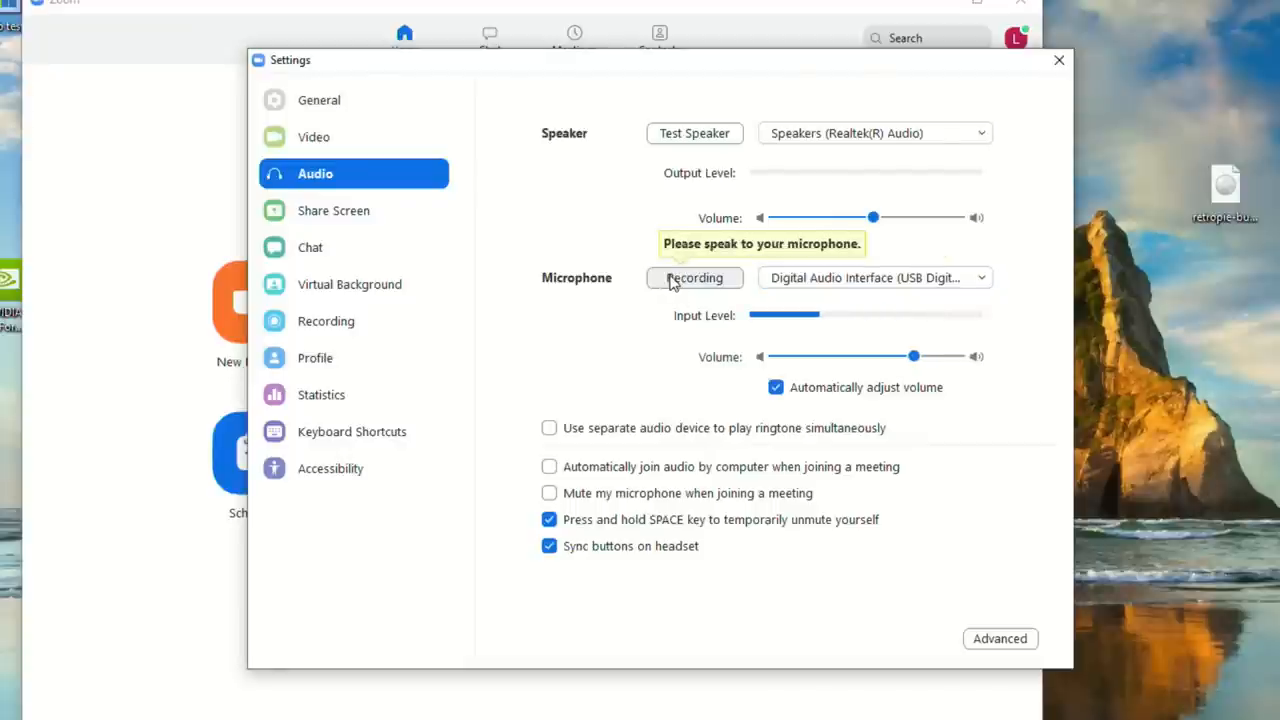
pyautogui.click(694, 277)
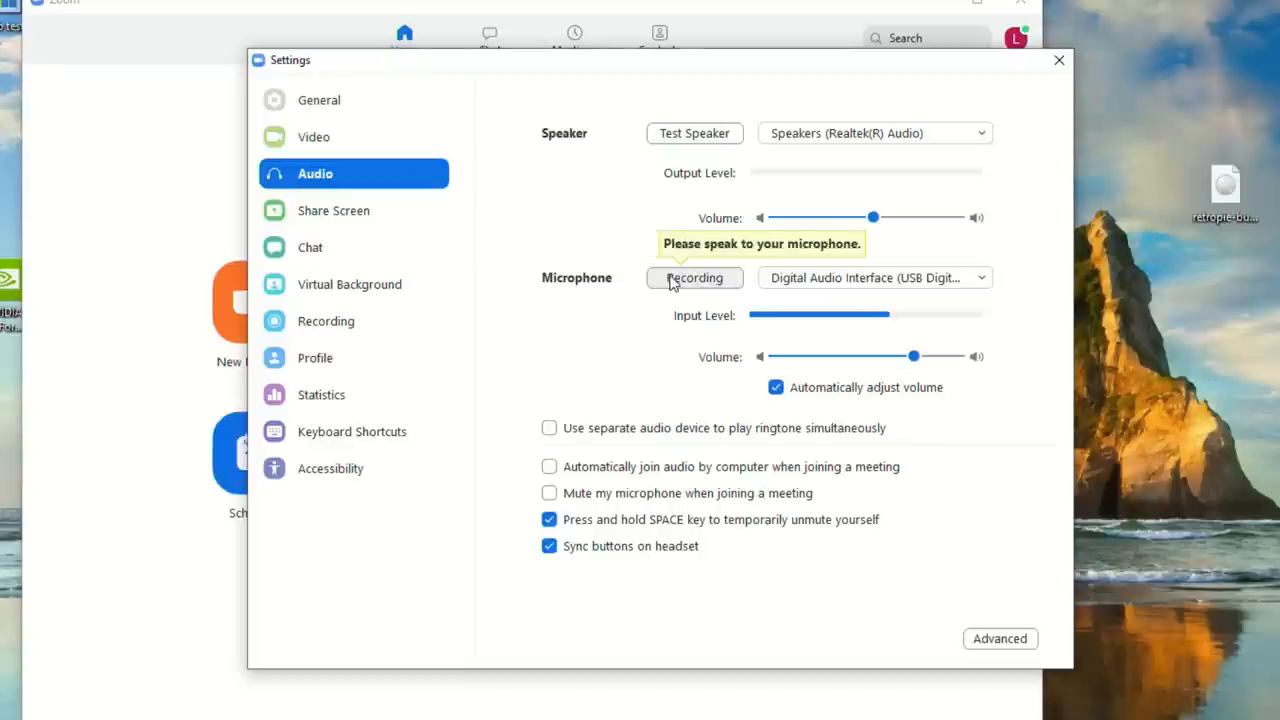
pyautogui.click(694, 277)
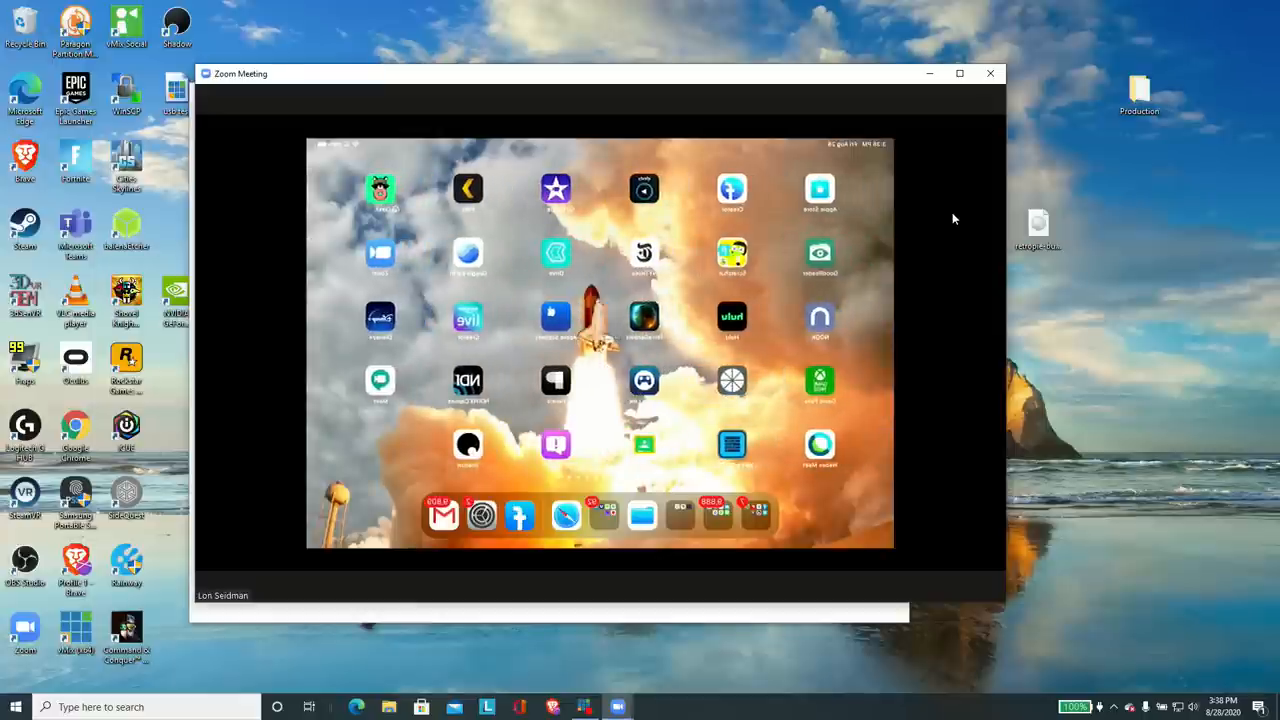
pyautogui.moveTo(960, 220)
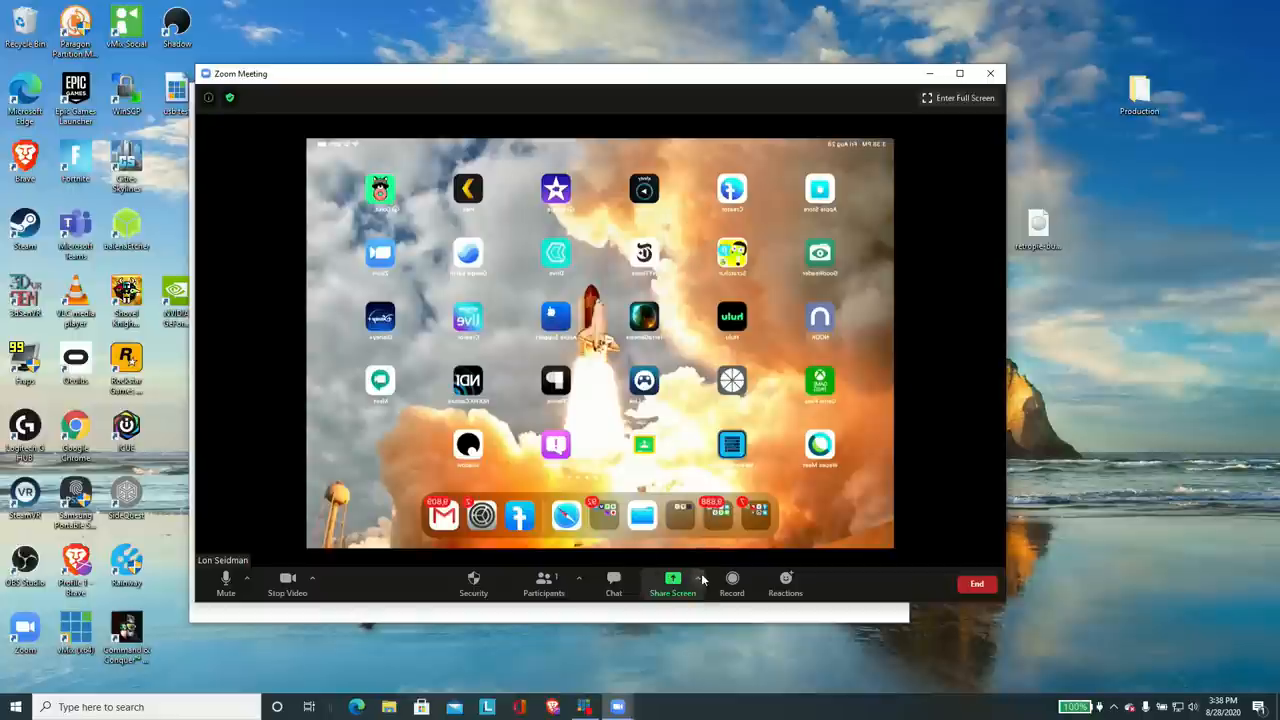
pyautogui.click(672, 583)
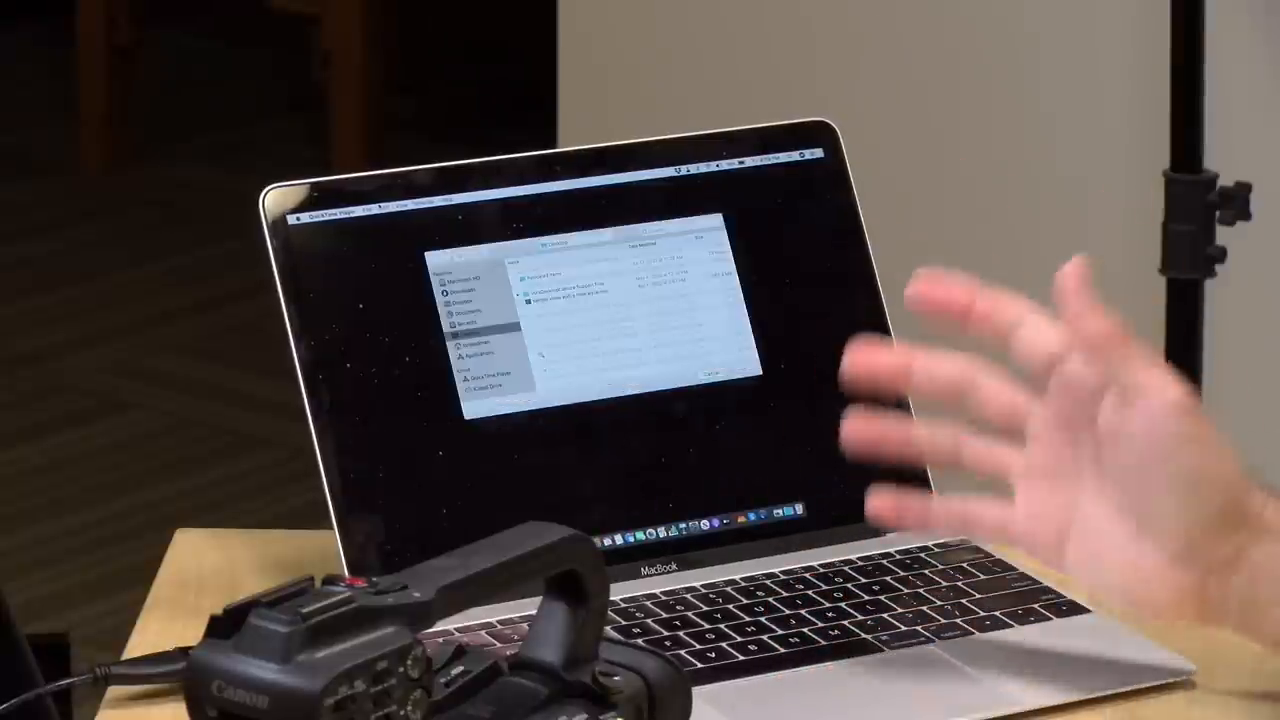
# Launch QuickTime Player on the MacBook to bring up the Open dialog.
pyautogui.click(375, 211)
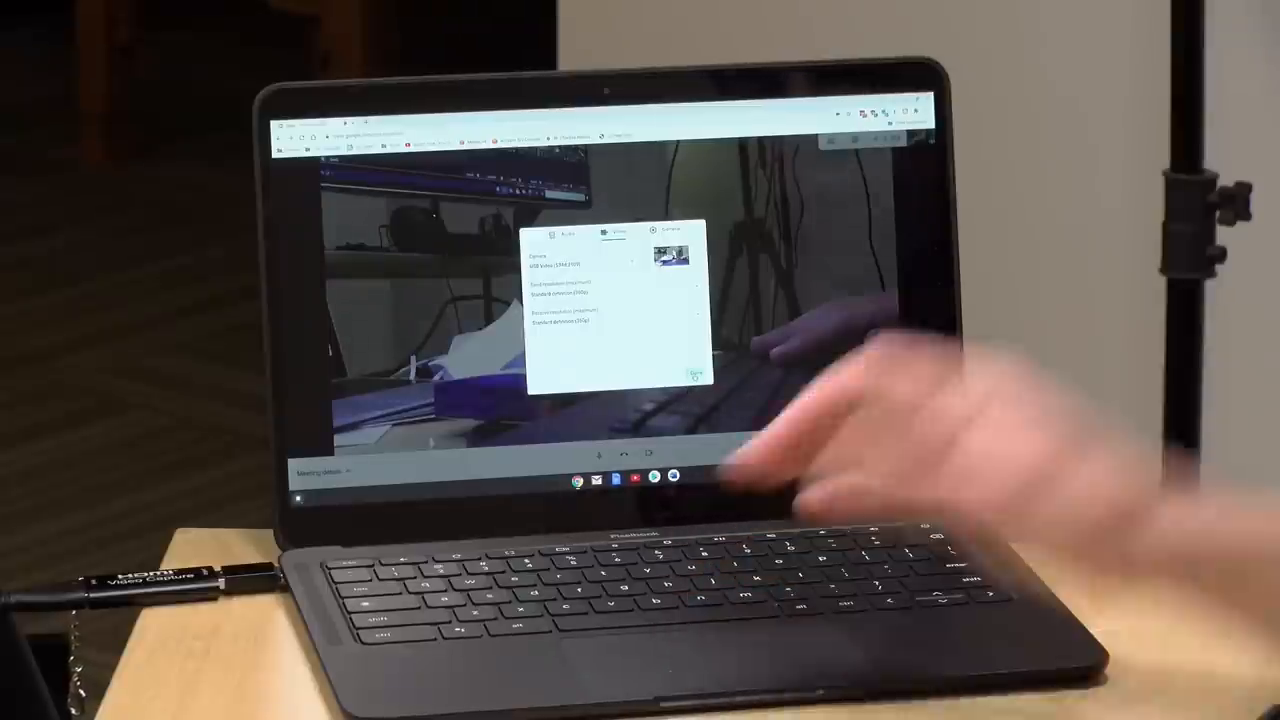
# Choose the USB Video device as the camera in Google Meet's Video settings.
pyautogui.click(690, 373)
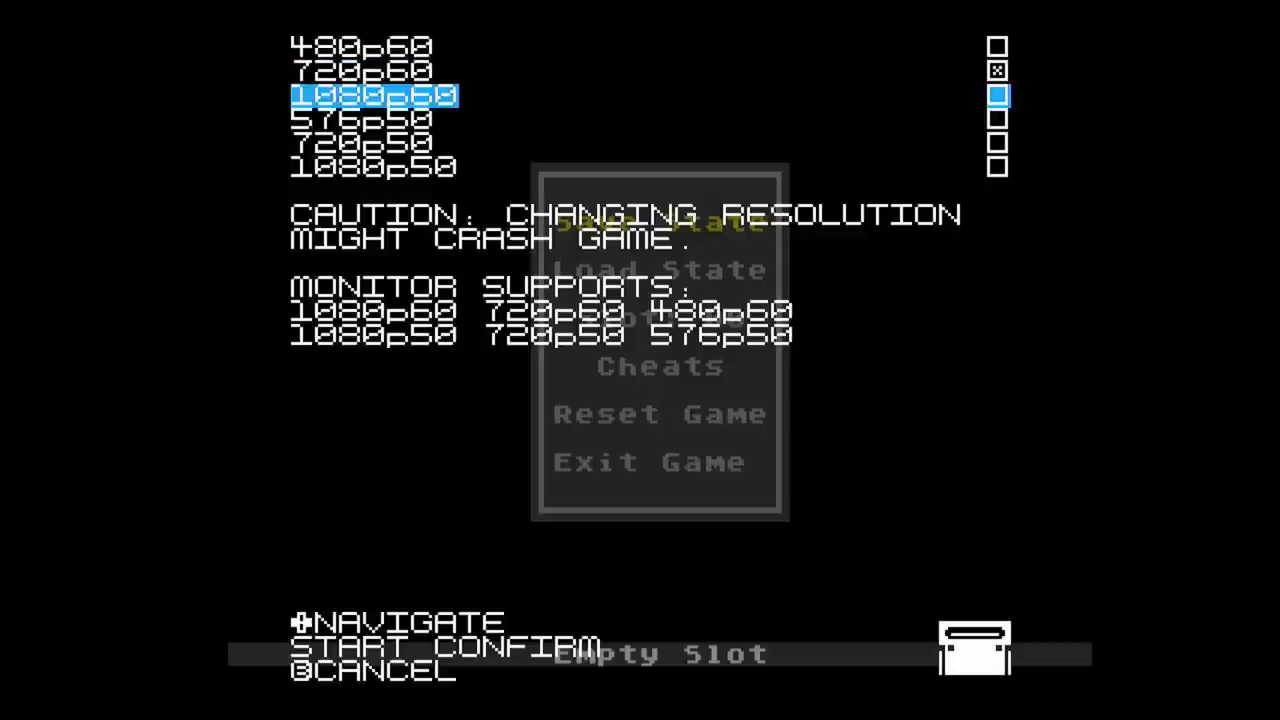
# Navigate the Mega SG resolution menu to make 480p60 the output instead of 720p60.
pyautogui.press('up')
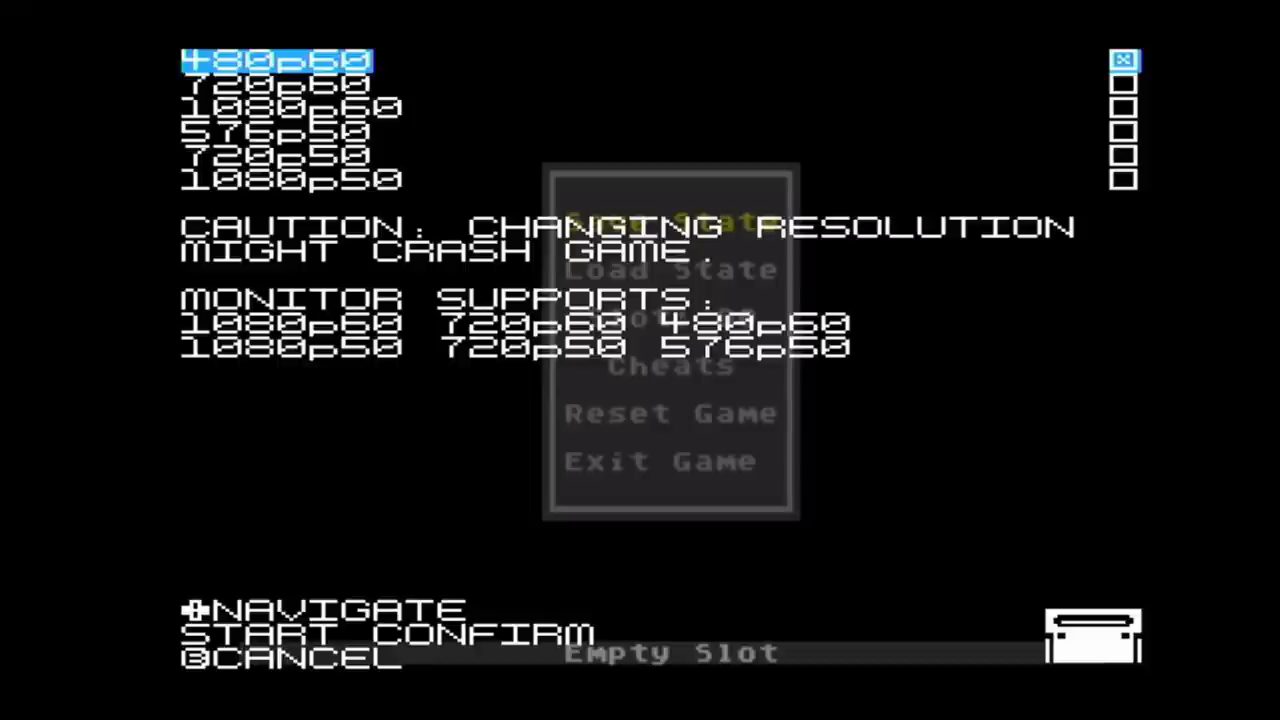
pyautogui.press('Down')
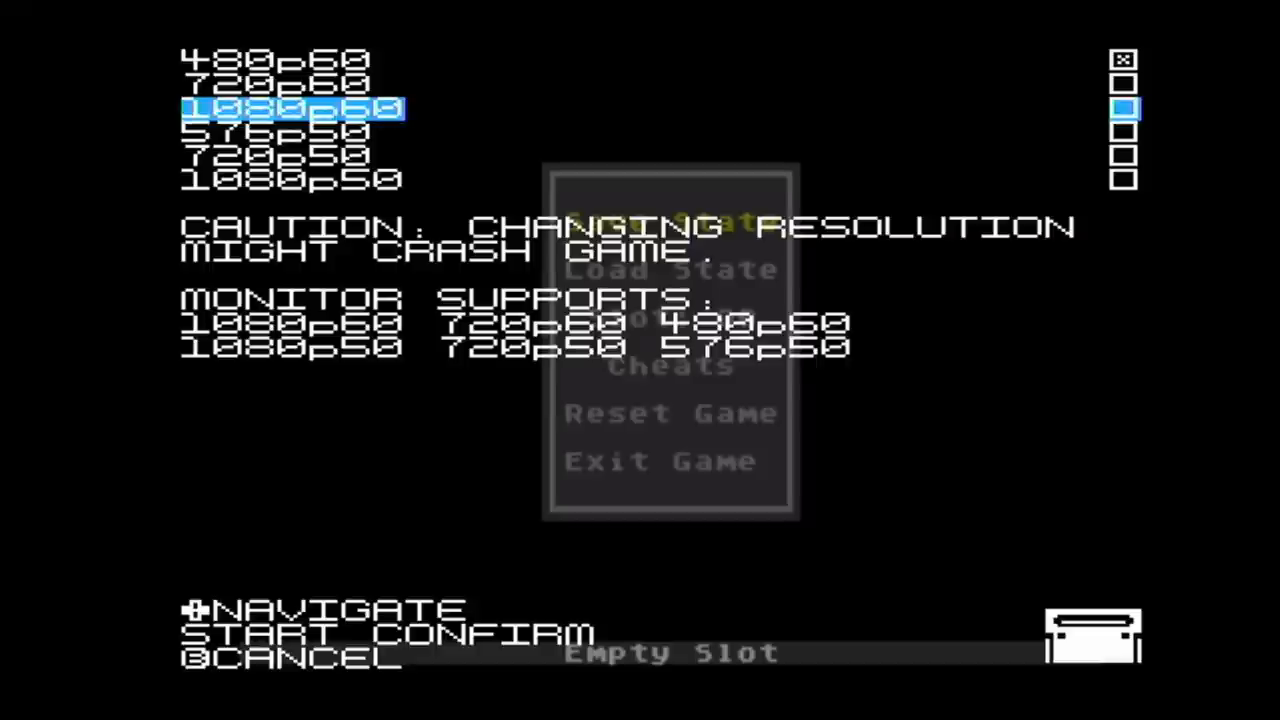
pyautogui.press('up')
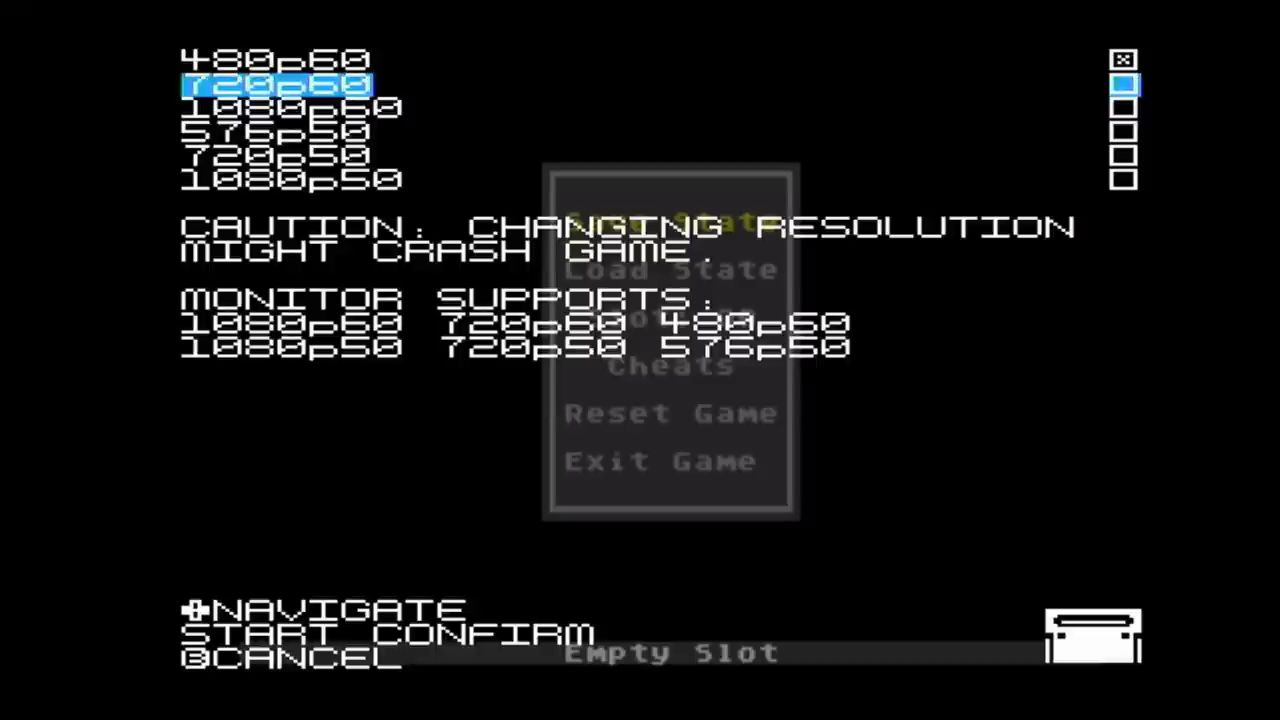
pyautogui.press('Up')
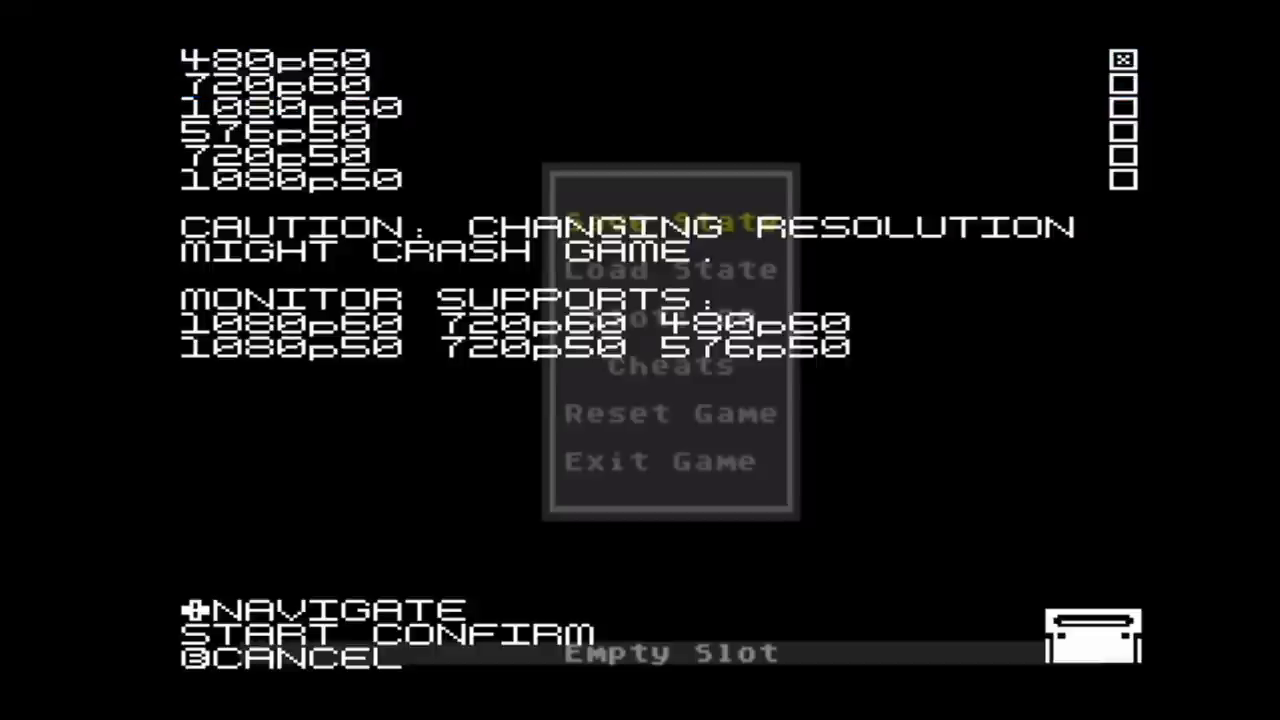